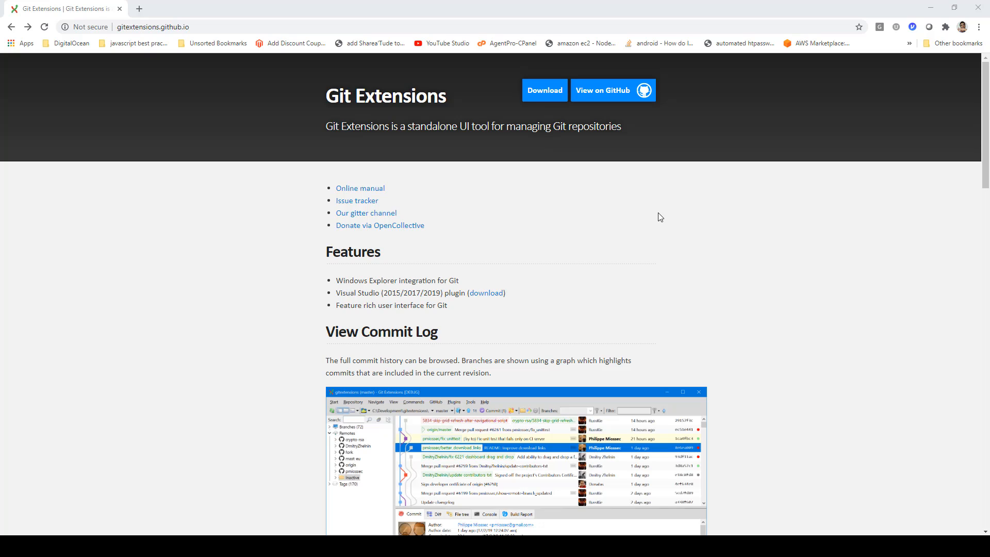
pyautogui.moveTo(654, 216)
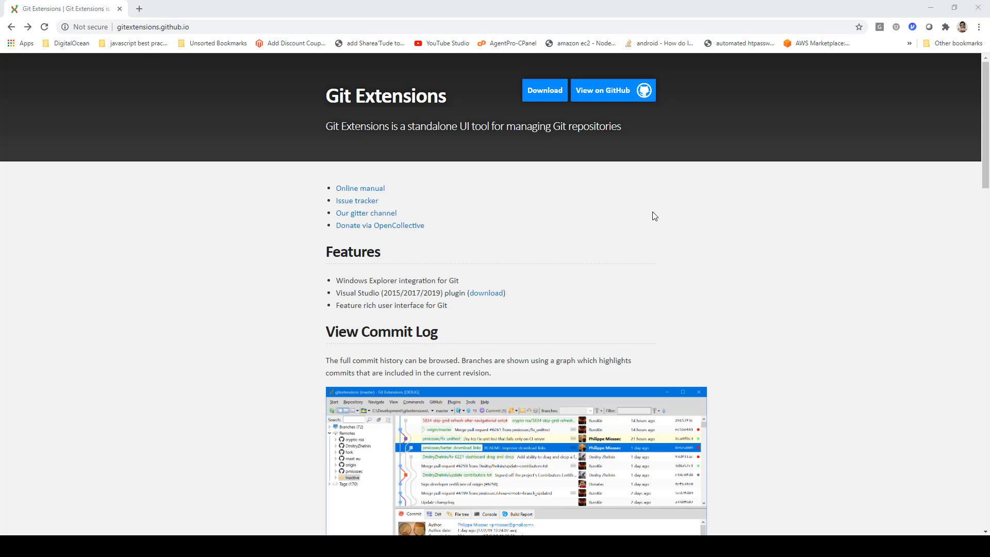
pyautogui.moveTo(541, 96)
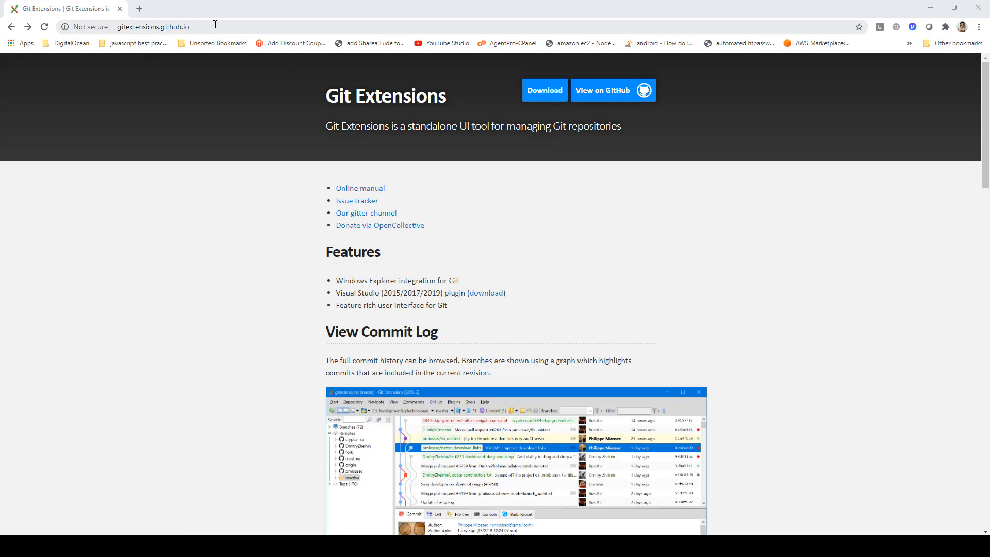
# - From gitextensions.github.io, follow the Download link to the latest release page
pyautogui.click(153, 26)
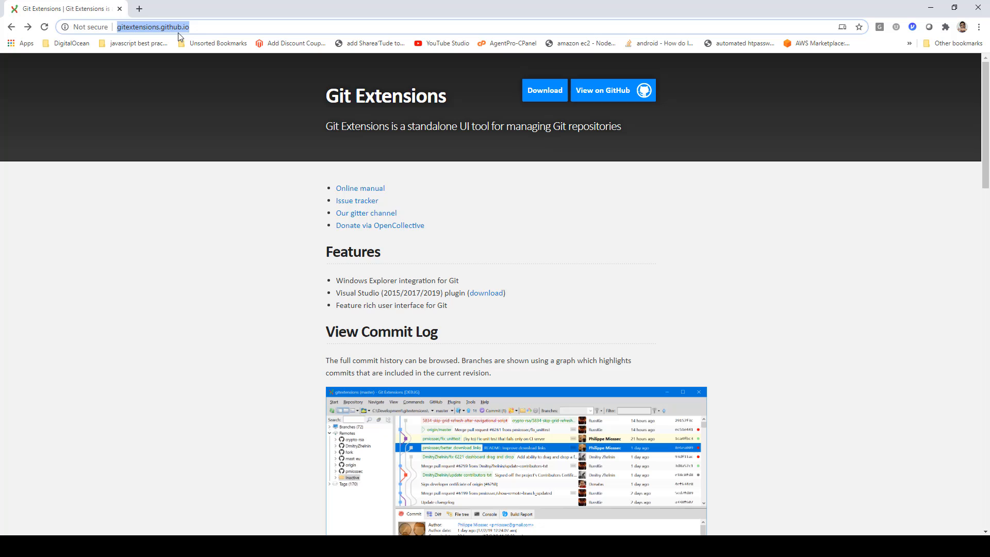
pyautogui.click(544, 90)
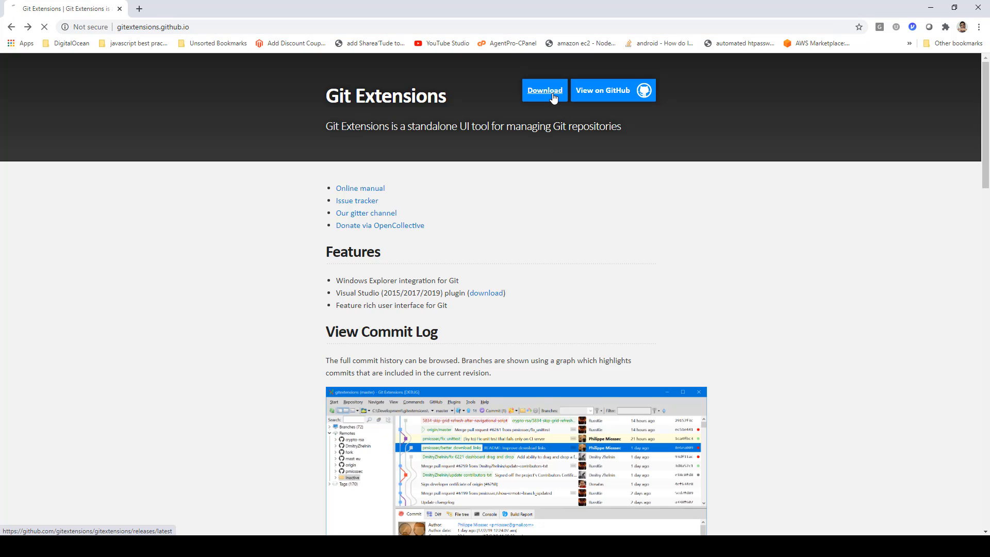
# - Download GitExtensions-3.4.3.9999-d4b0f48bb.msi from the release Assets and launch it
pyautogui.click(543, 90)
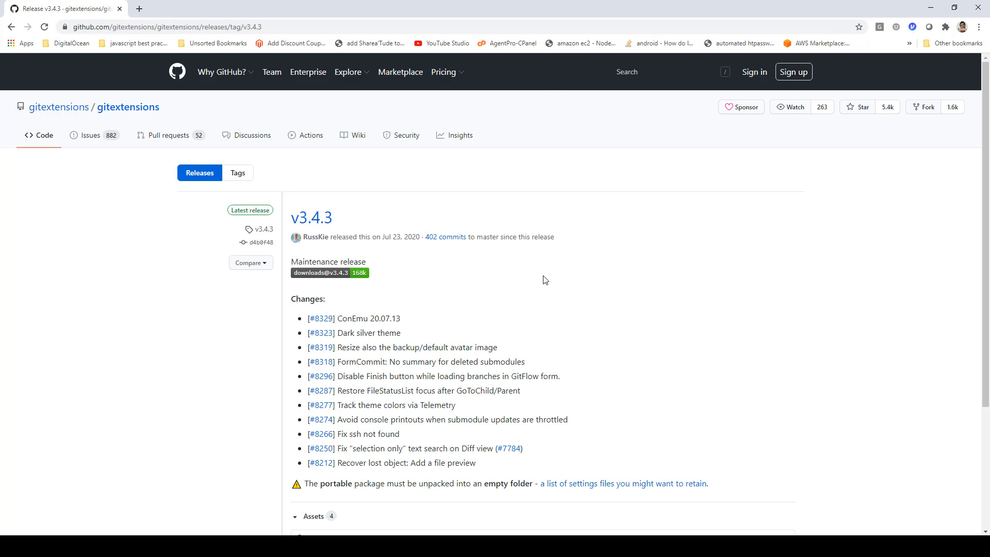
pyautogui.moveTo(233, 228)
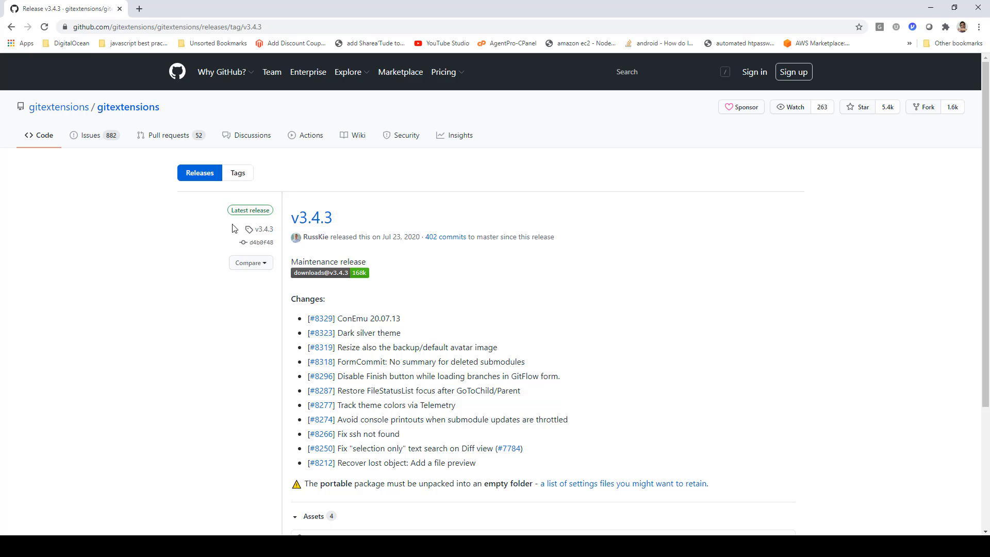
pyautogui.scroll(-3)
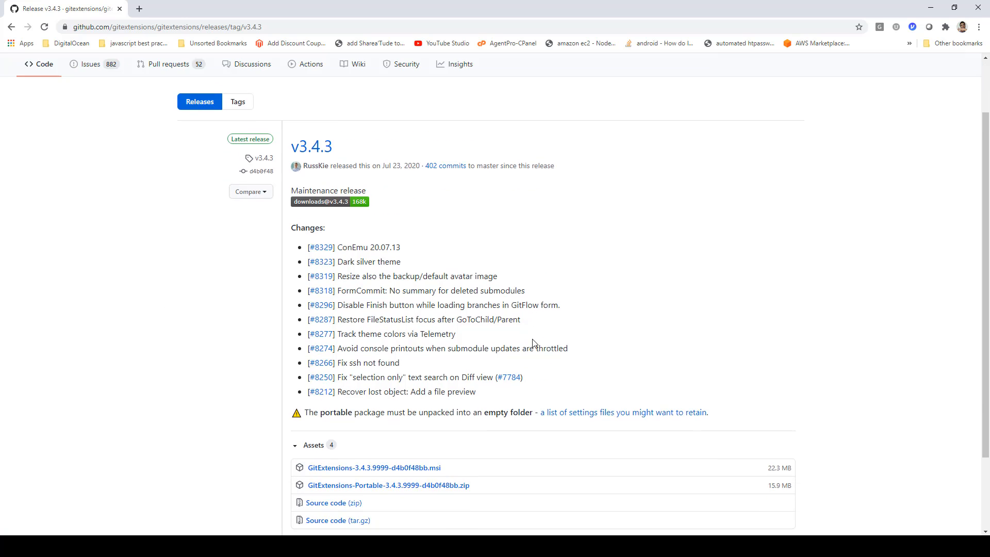
pyautogui.scroll(-3)
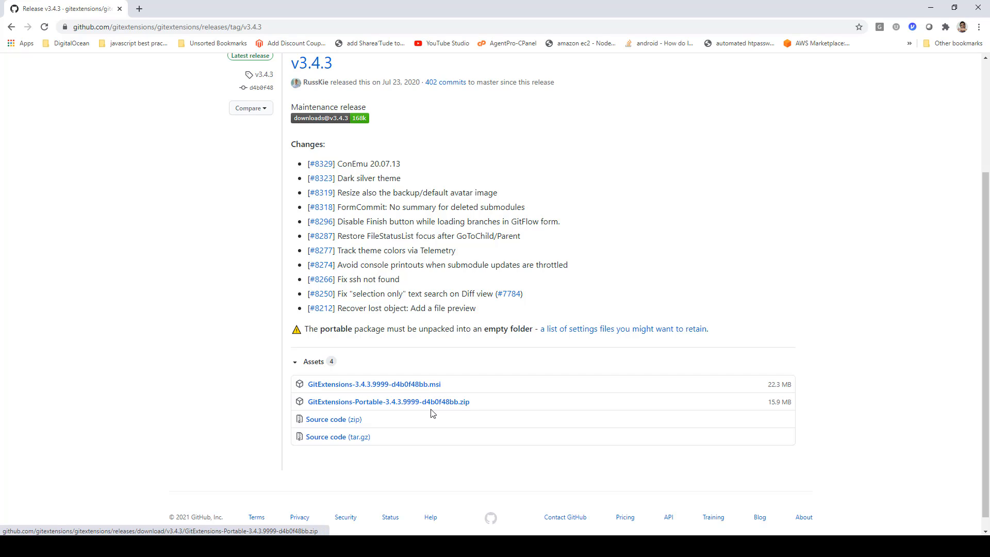
pyautogui.moveTo(326, 420)
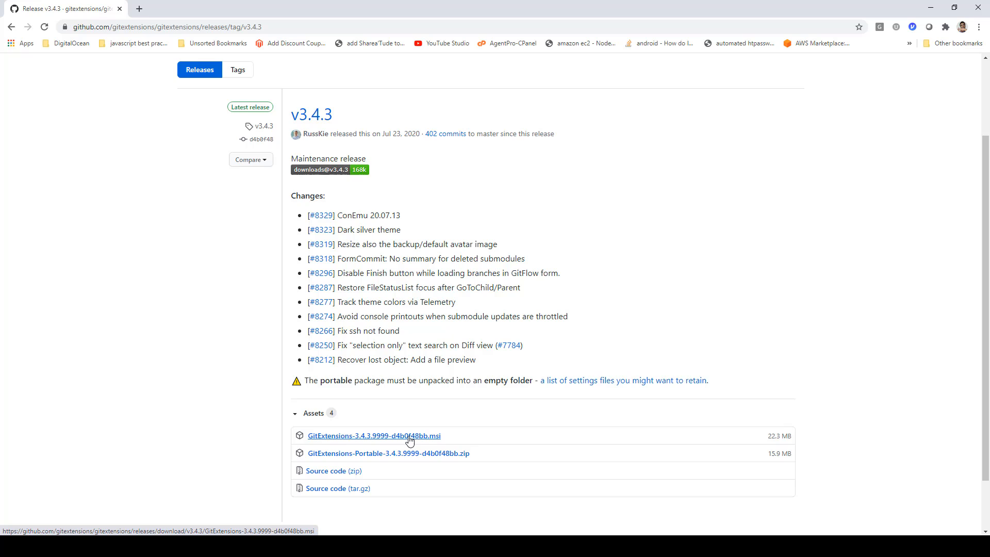
pyautogui.click(373, 435)
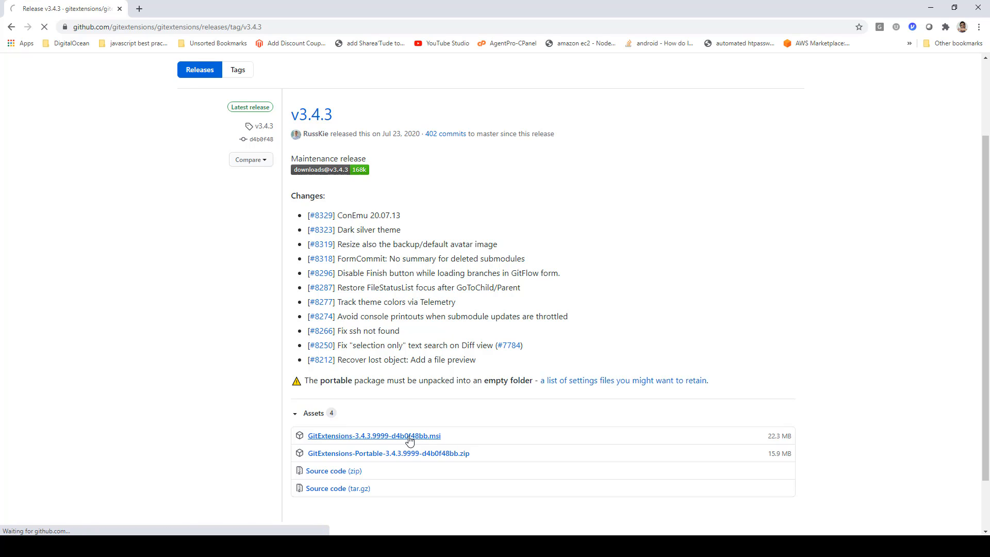
pyautogui.click(374, 436)
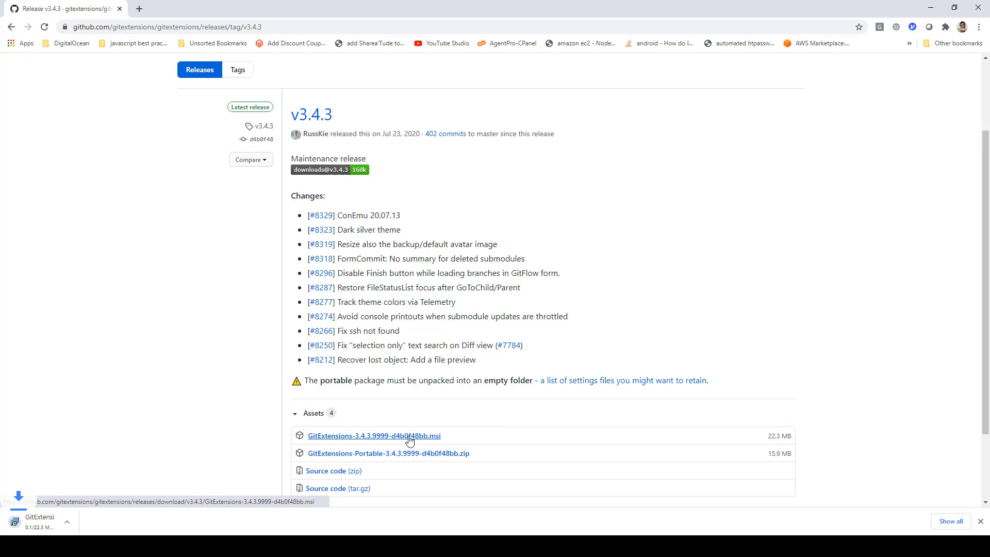
pyautogui.click(374, 436)
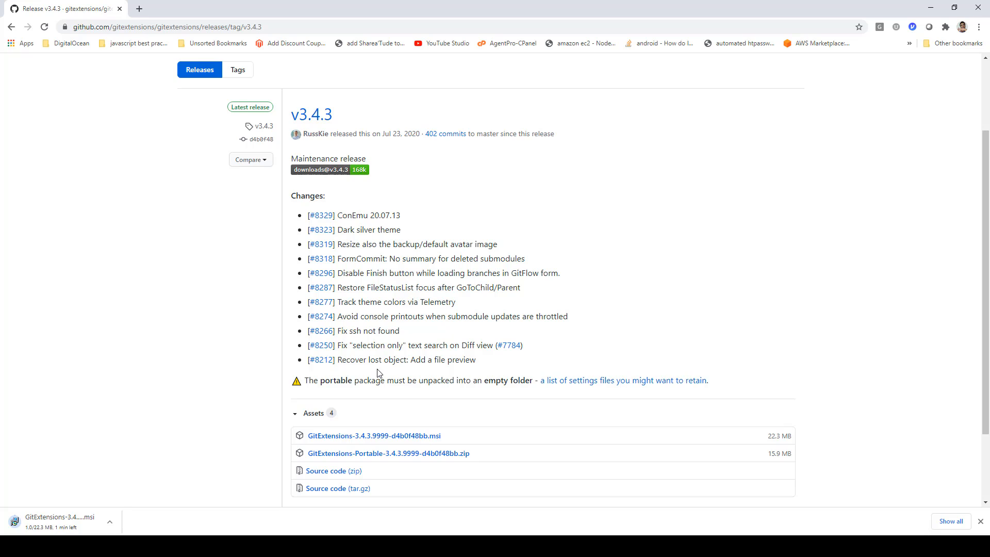
pyautogui.moveTo(257, 404)
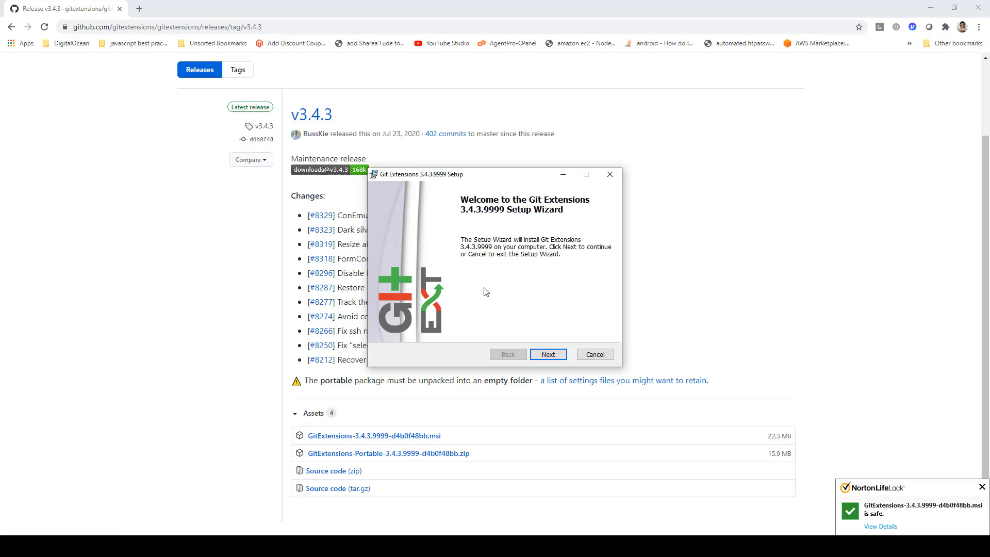
# - Advance past Welcome keeping all-users install, C:\Program Files (x86)\GitExtensions\ and default features
pyautogui.click(546, 354)
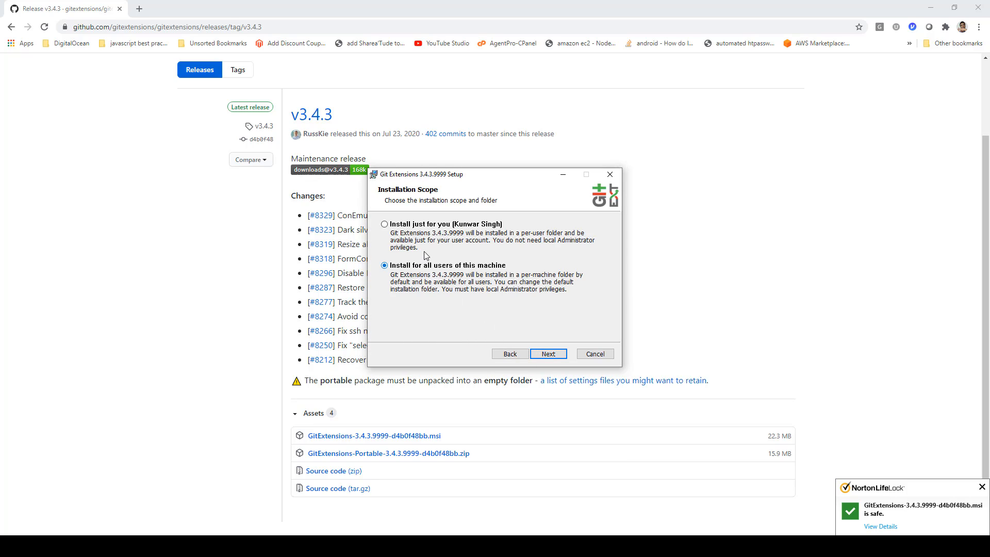
pyautogui.moveTo(388, 280)
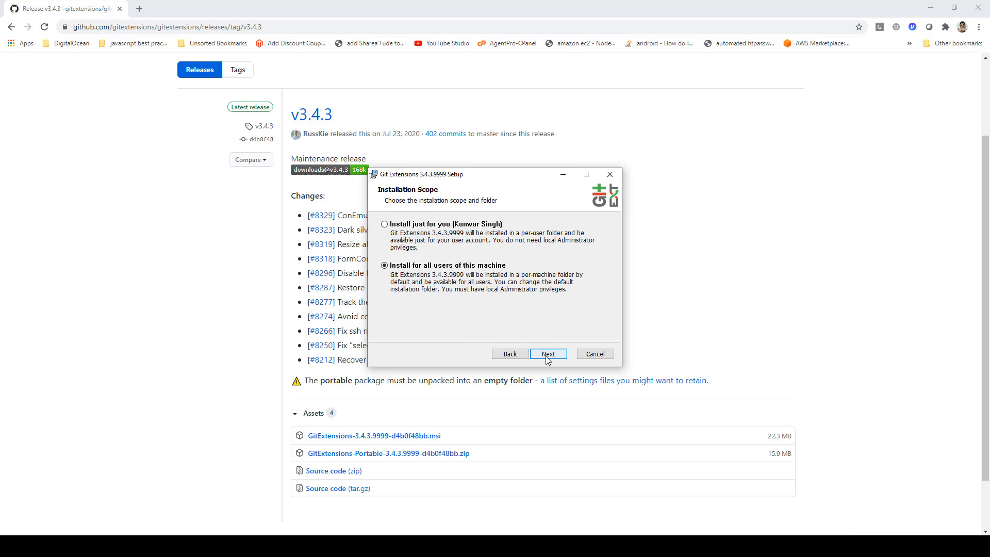
pyautogui.click(547, 354)
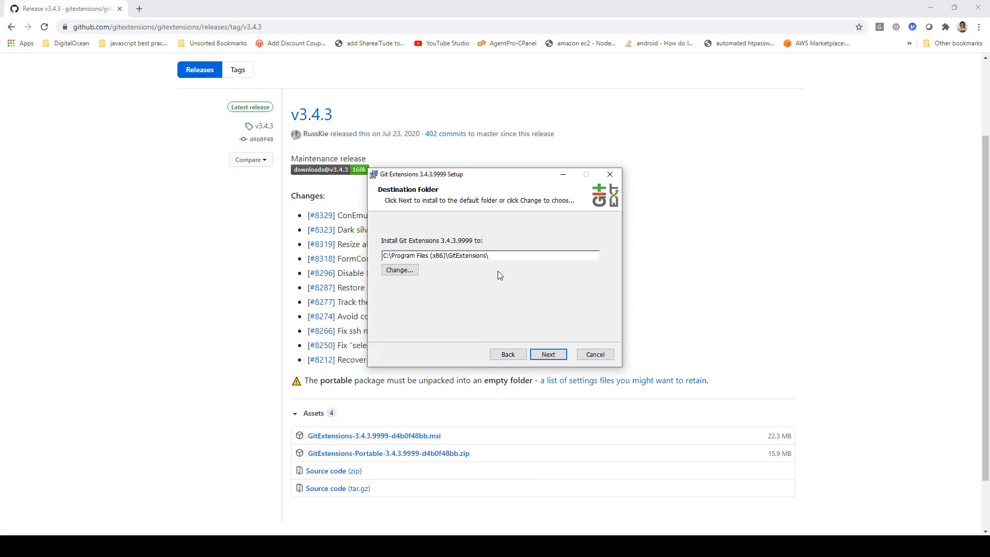
pyautogui.click(548, 353)
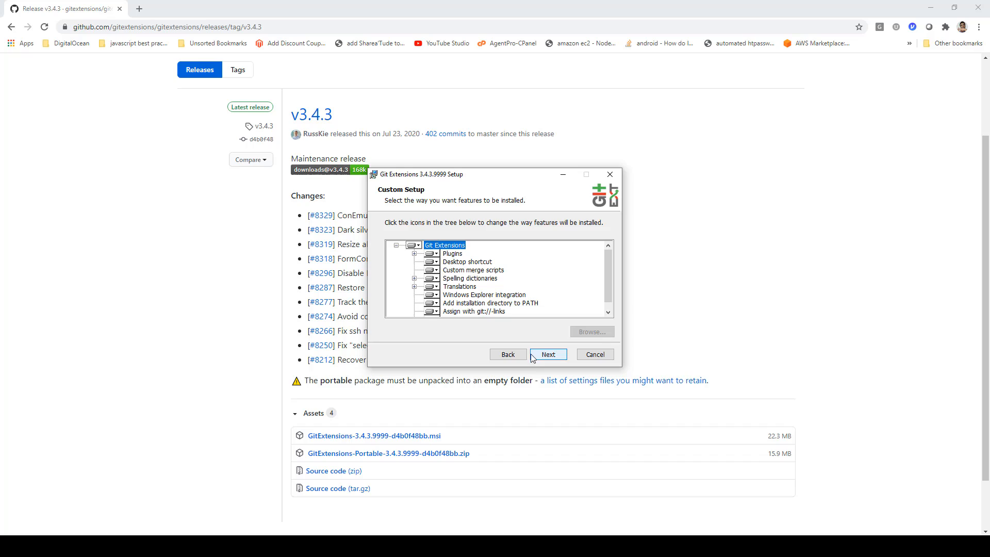
pyautogui.scroll(-3)
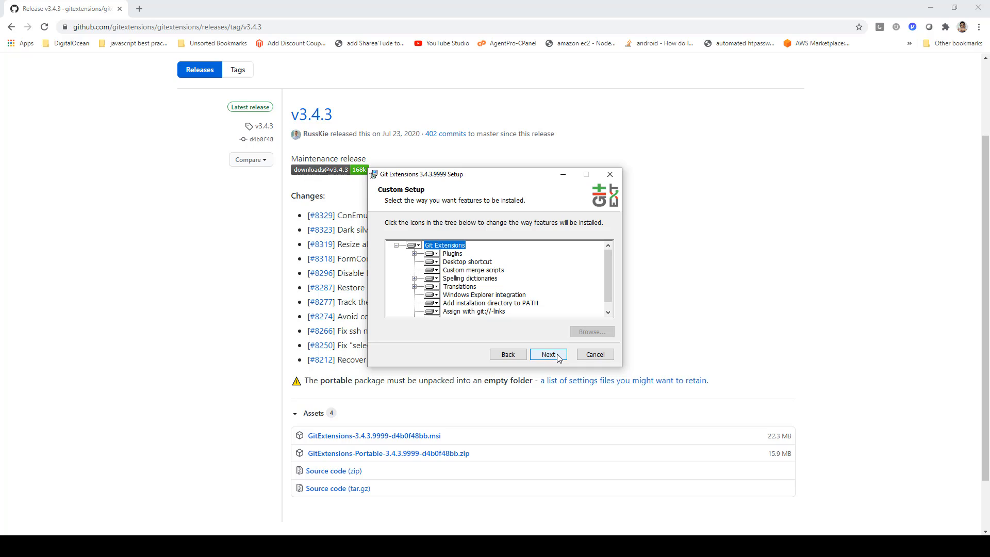
pyautogui.click(546, 354)
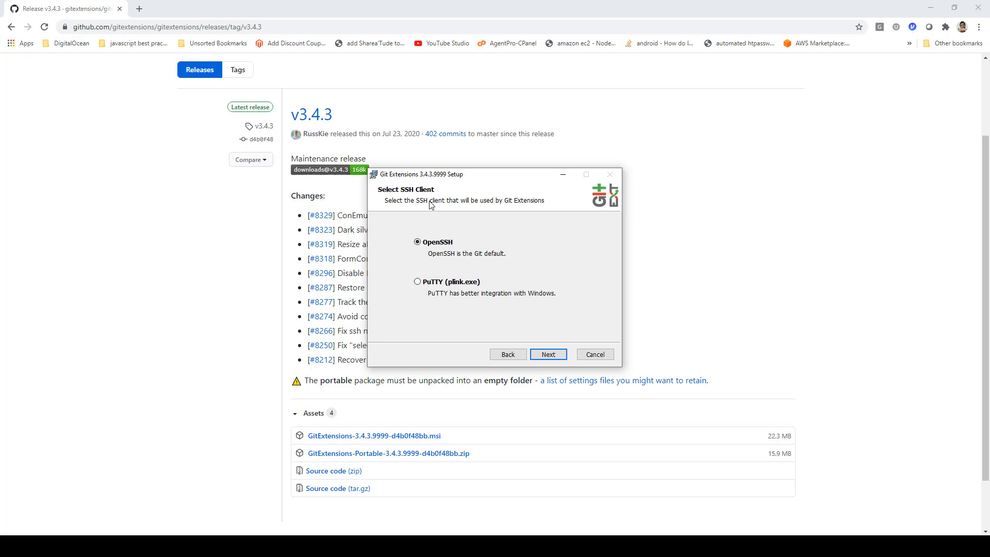
pyautogui.moveTo(547, 210)
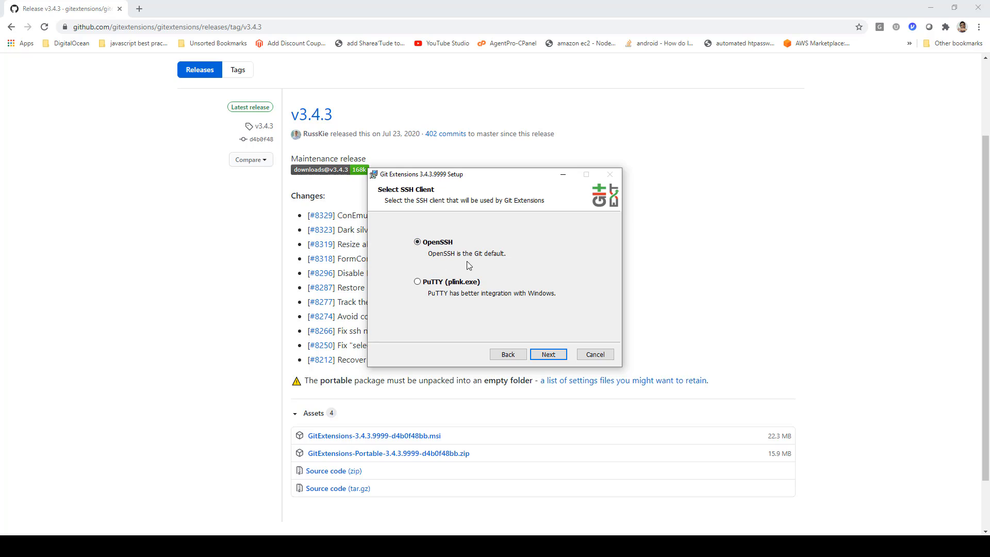
pyautogui.moveTo(404, 316)
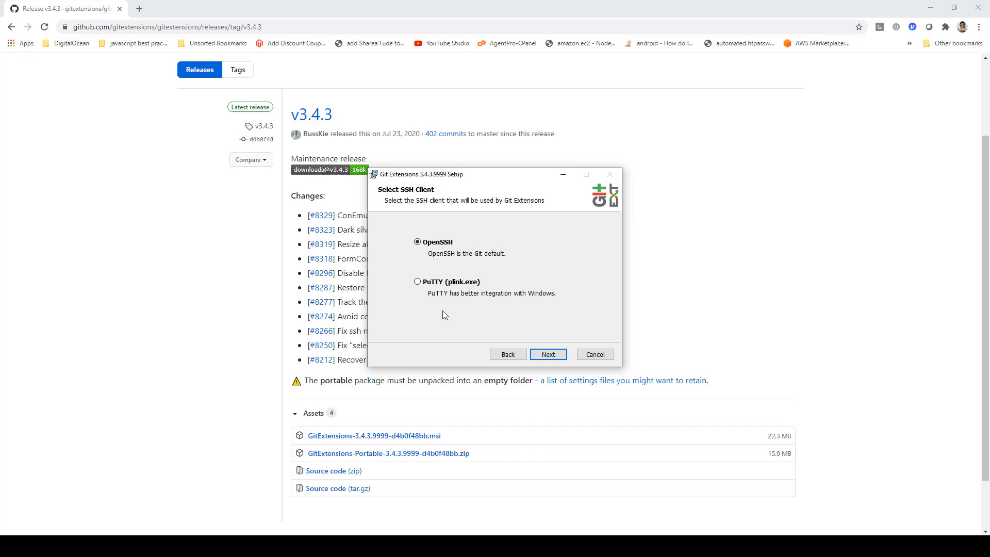
# - Choose PuTTY (plink.exe) as SSH client and uncheck 'Yes, I allow telemetry!'
pyautogui.click(416, 281)
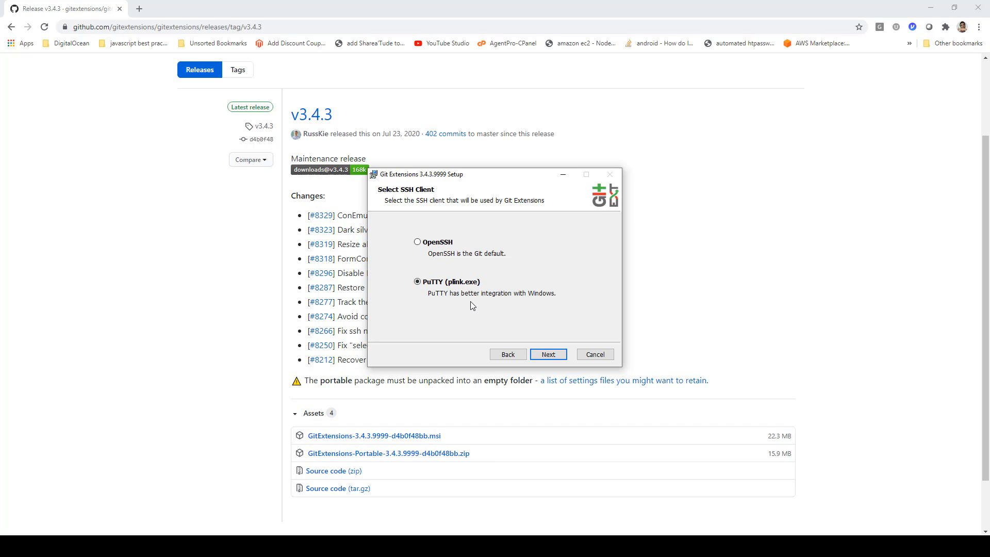
pyautogui.moveTo(556, 303)
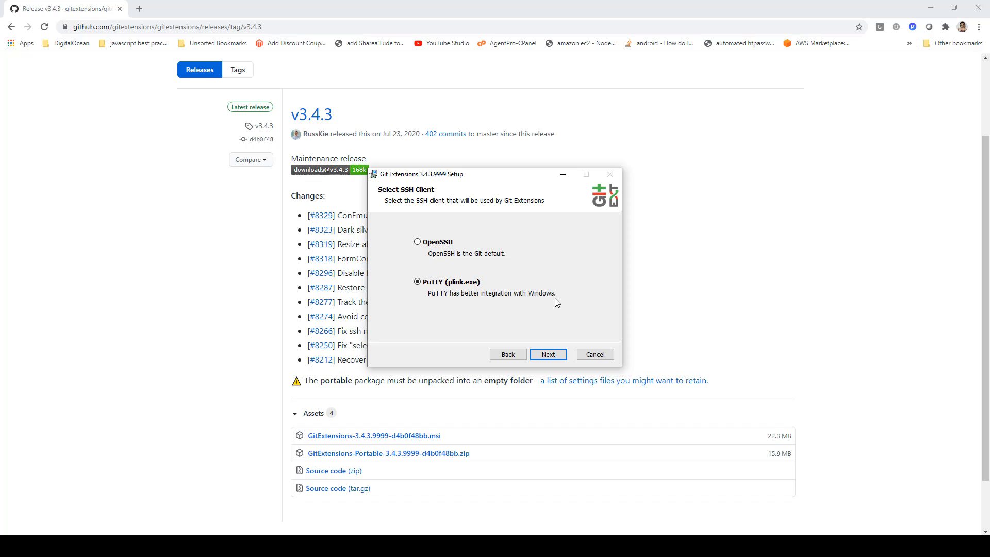
pyautogui.click(547, 354)
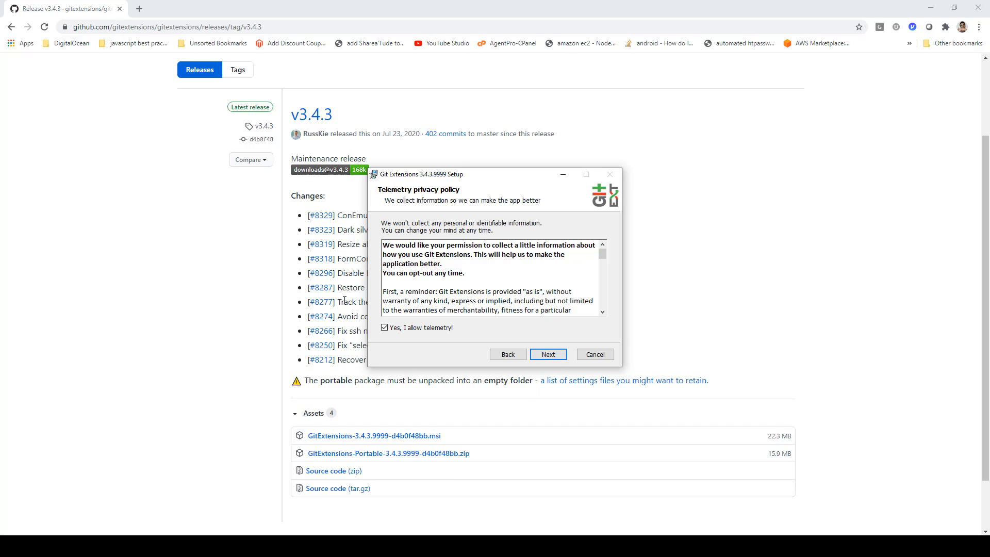
pyautogui.click(384, 327)
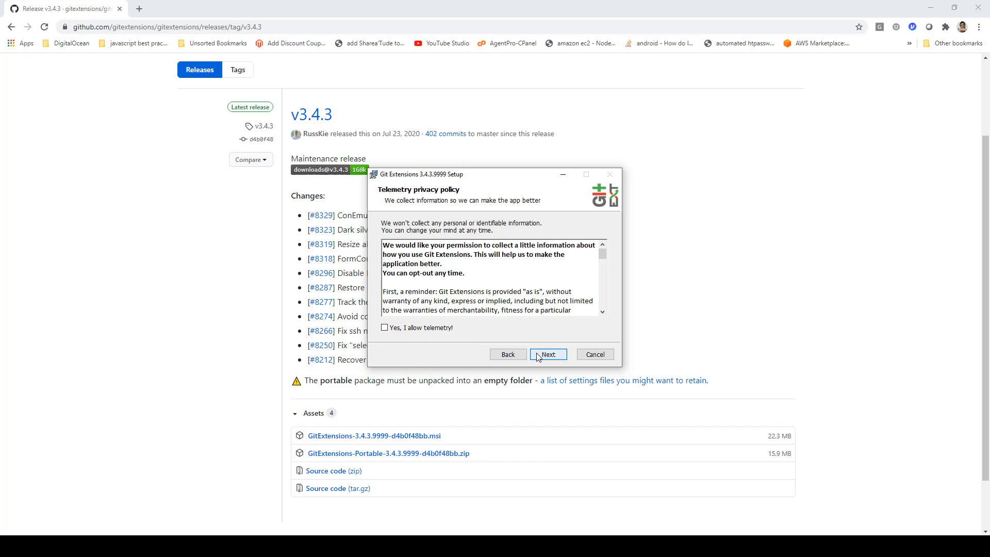
pyautogui.click(547, 353)
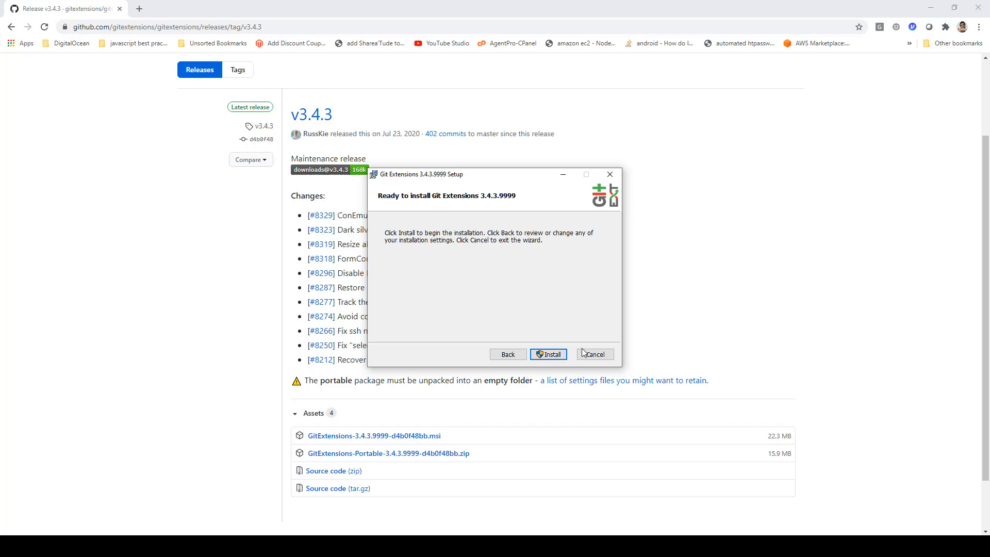
# - Run the Git Extensions 3.4.3 installation and finish the wizard
pyautogui.click(548, 354)
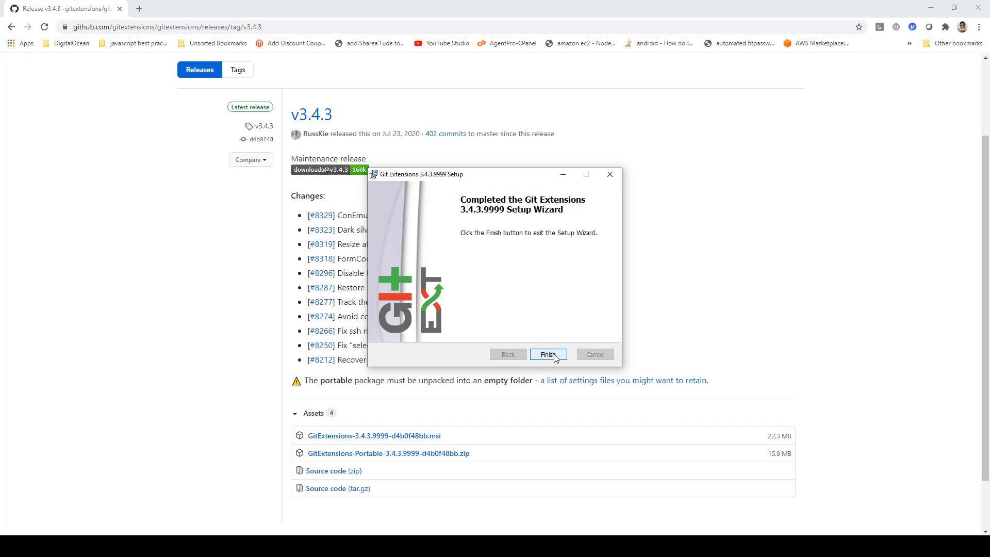
pyautogui.click(547, 354)
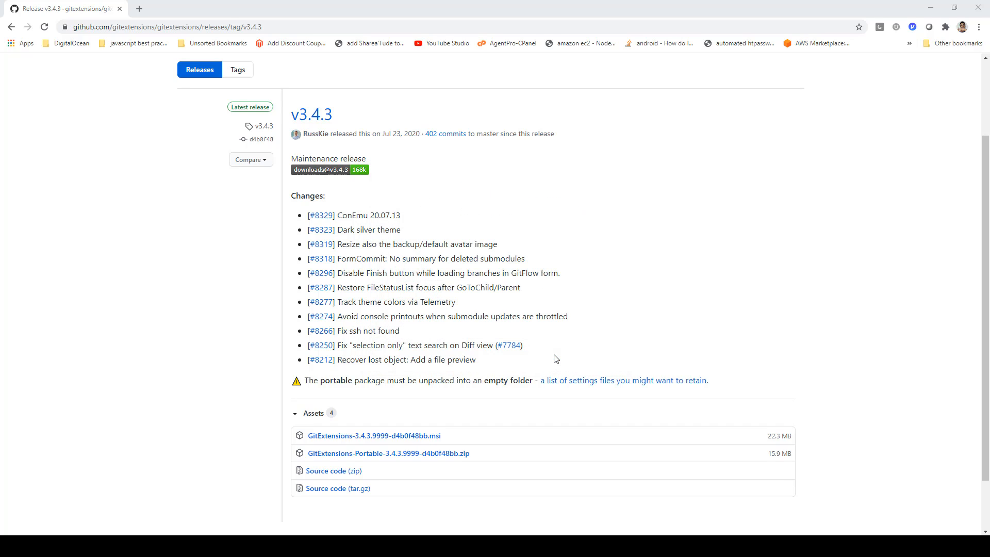
pyautogui.moveTo(405, 378)
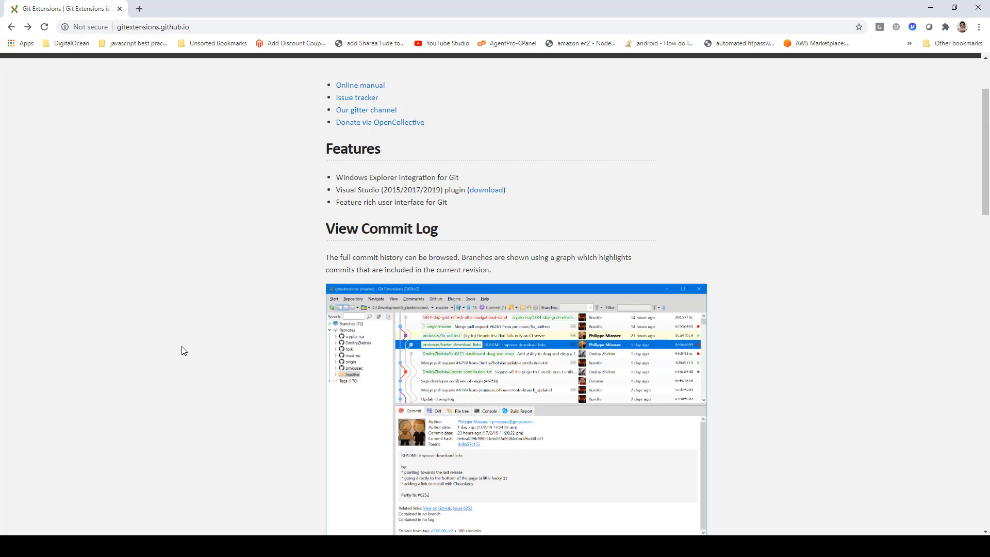
# - Scroll through Features, View Commit Log, File History, Blame and Multi Platform to Active Community
pyautogui.scroll(-3)
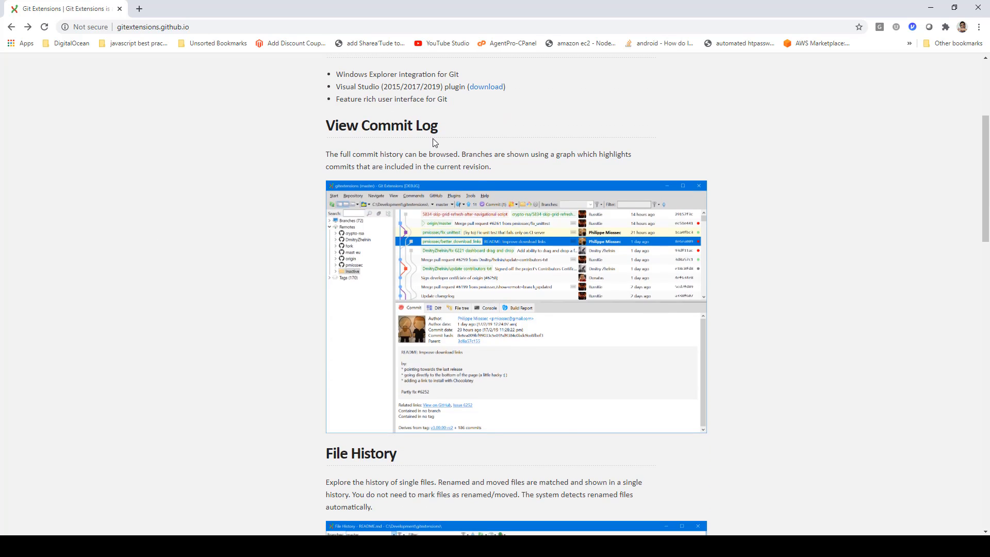
pyautogui.moveTo(521, 268)
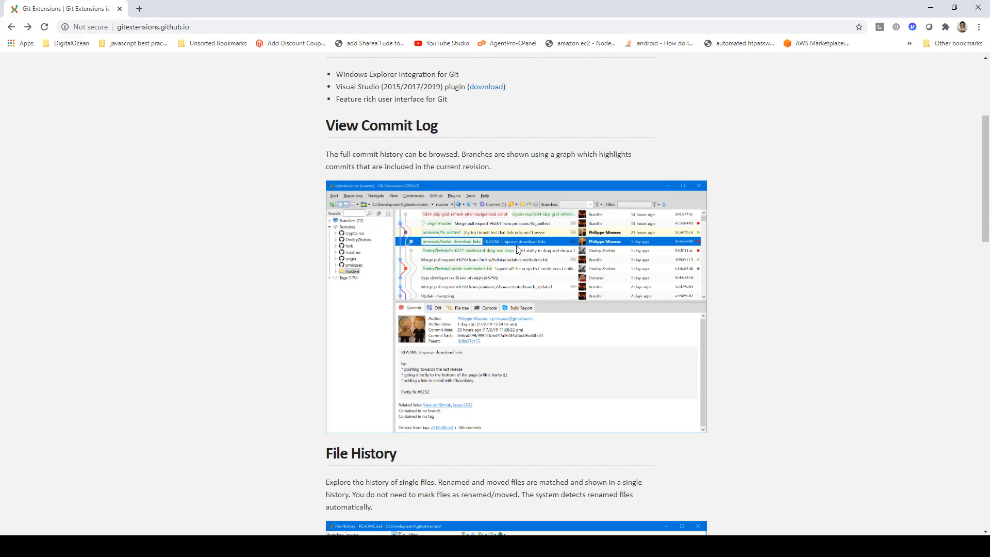
pyautogui.moveTo(482, 331)
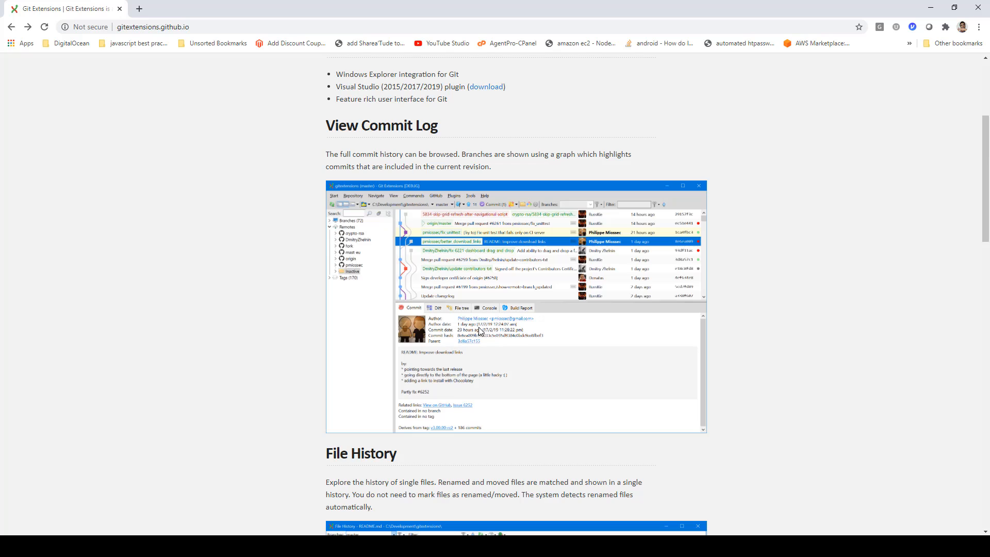
pyautogui.scroll(-3)
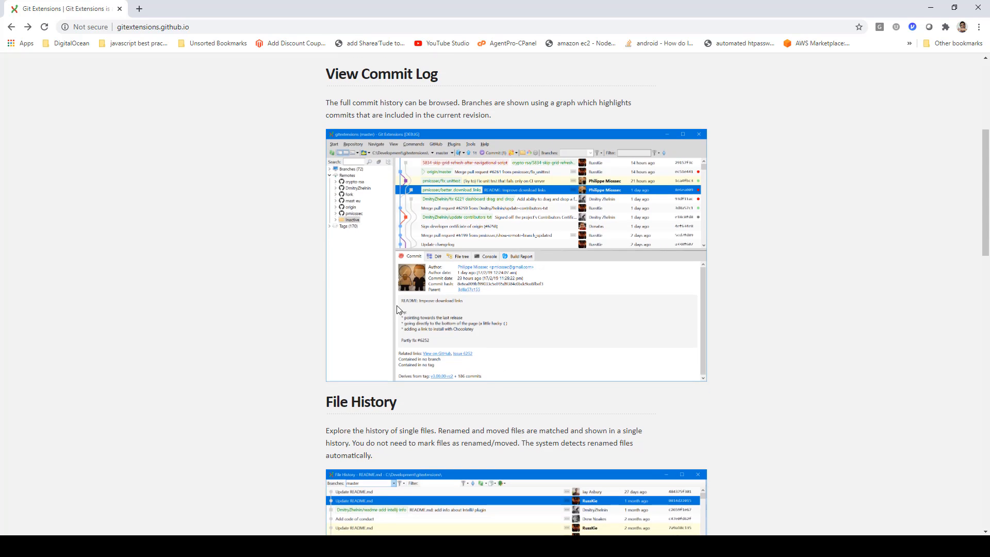
pyautogui.moveTo(517, 362)
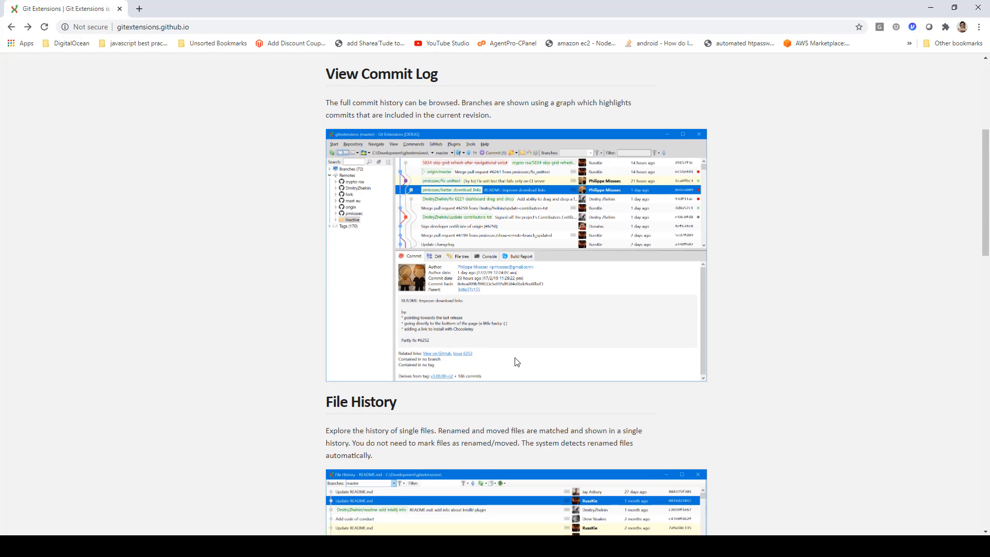
pyautogui.scroll(-3)
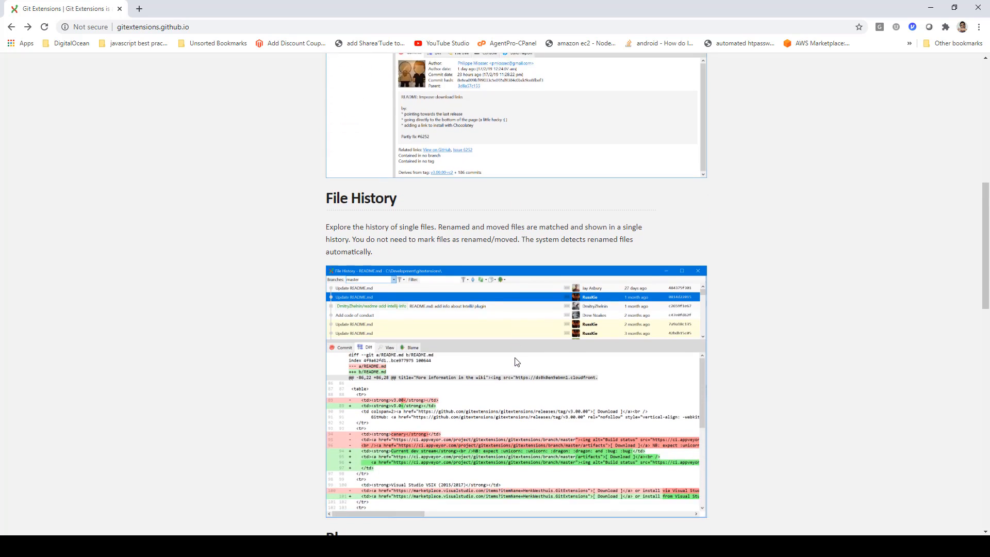
pyautogui.scroll(-3)
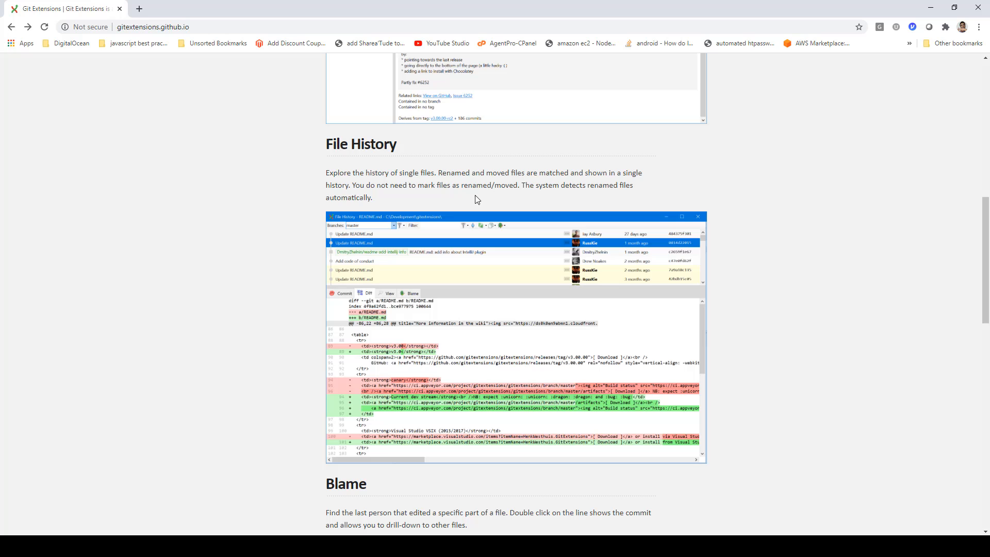
pyautogui.scroll(-3)
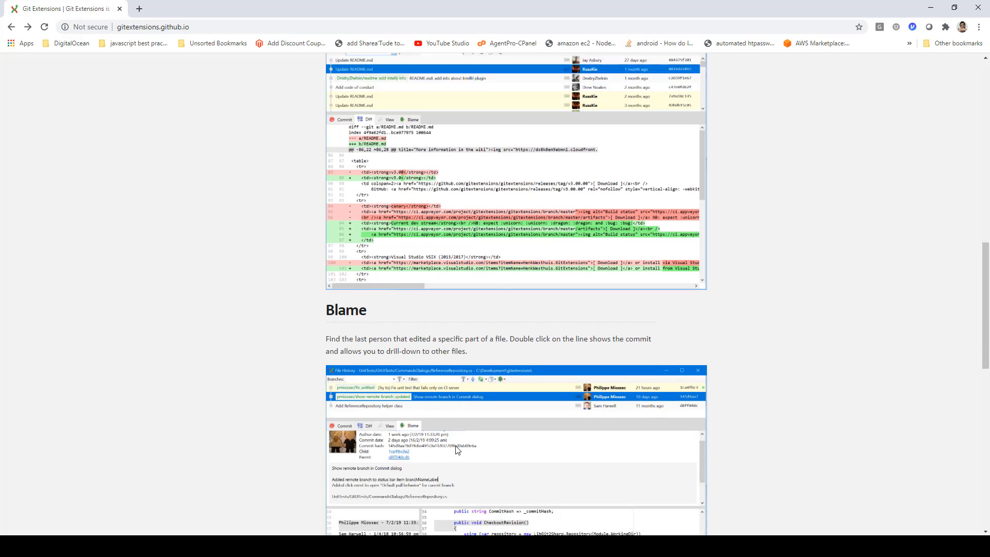
pyautogui.scroll(-3)
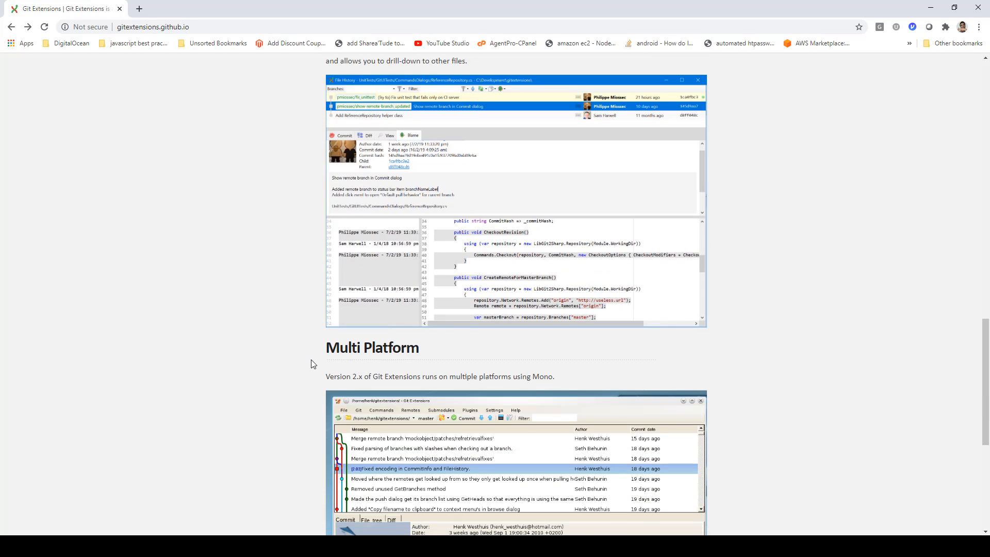
pyautogui.scroll(-3)
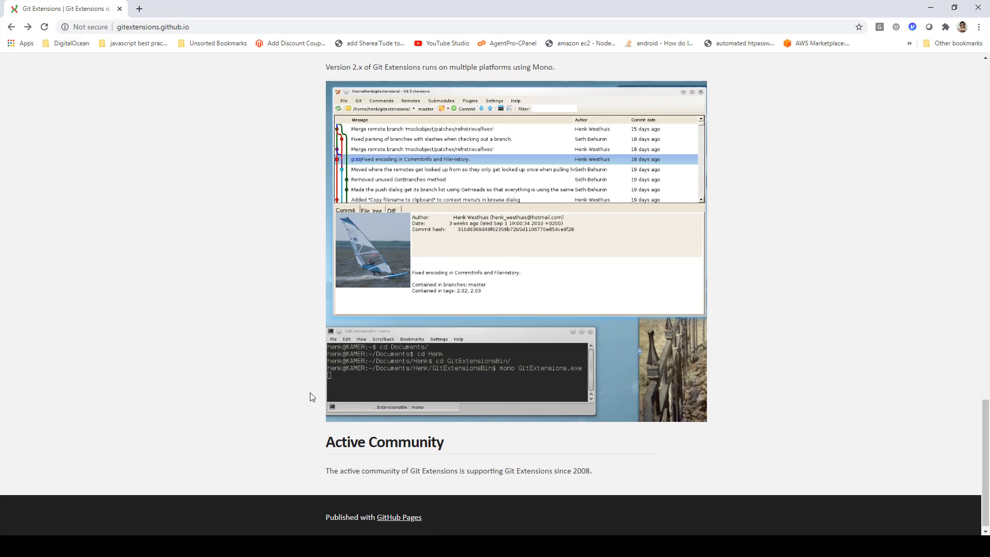